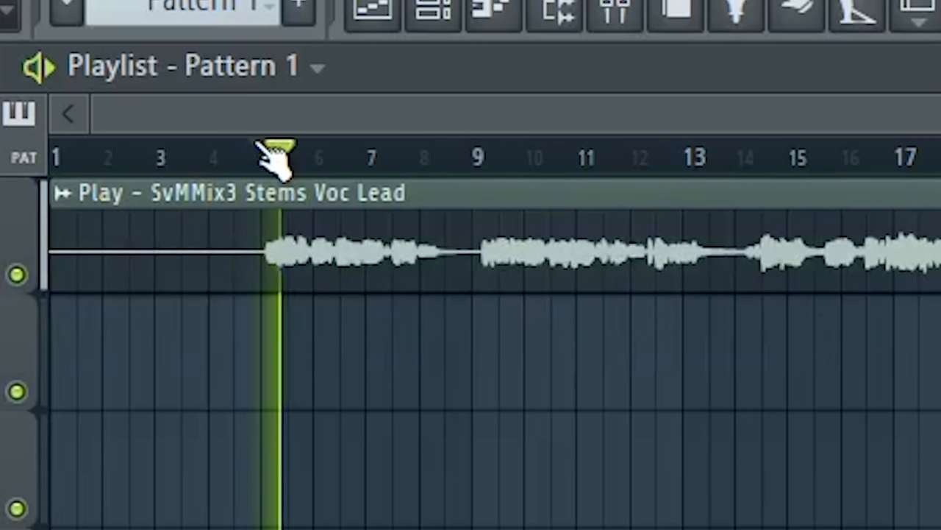
# Start playback of the SvMMix3 Stems Voc Lead clip from around bar 5 on the timeline ruler.
pyautogui.click(324, 154)
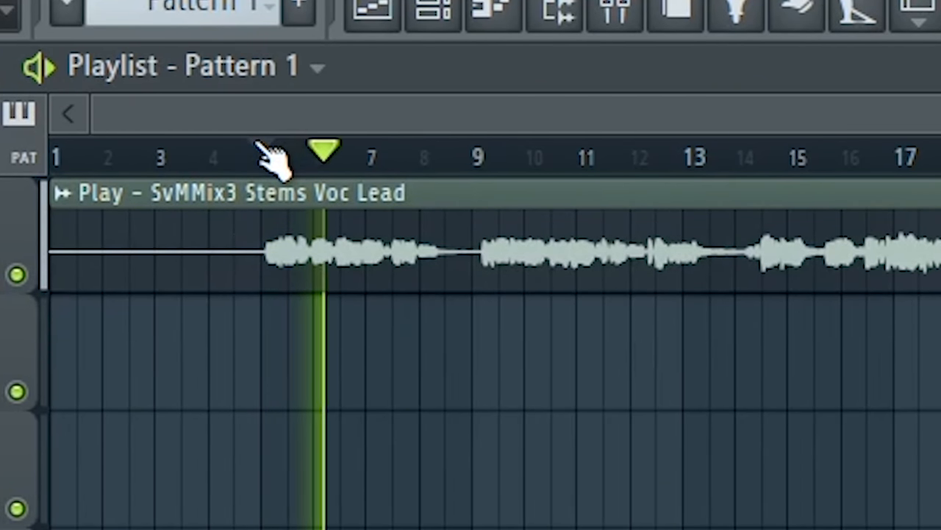
pyautogui.click(371, 150)
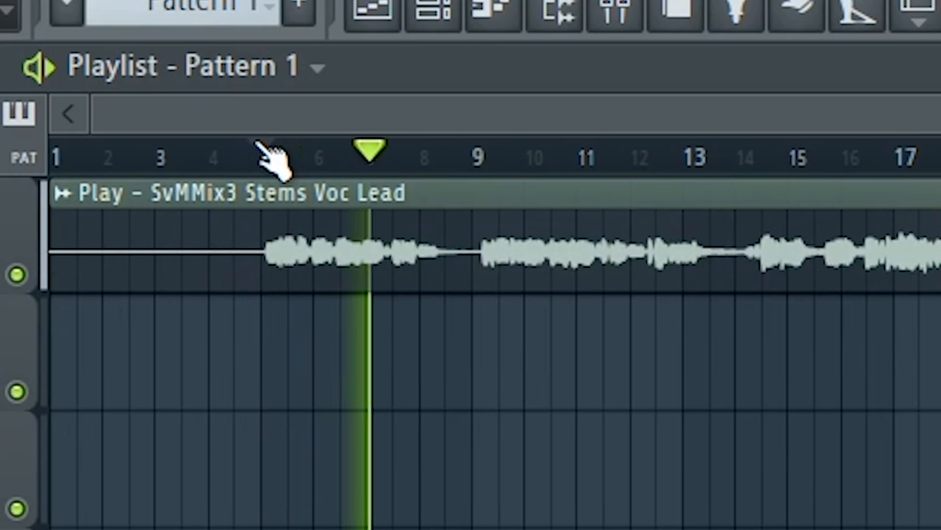
pyautogui.click(412, 154)
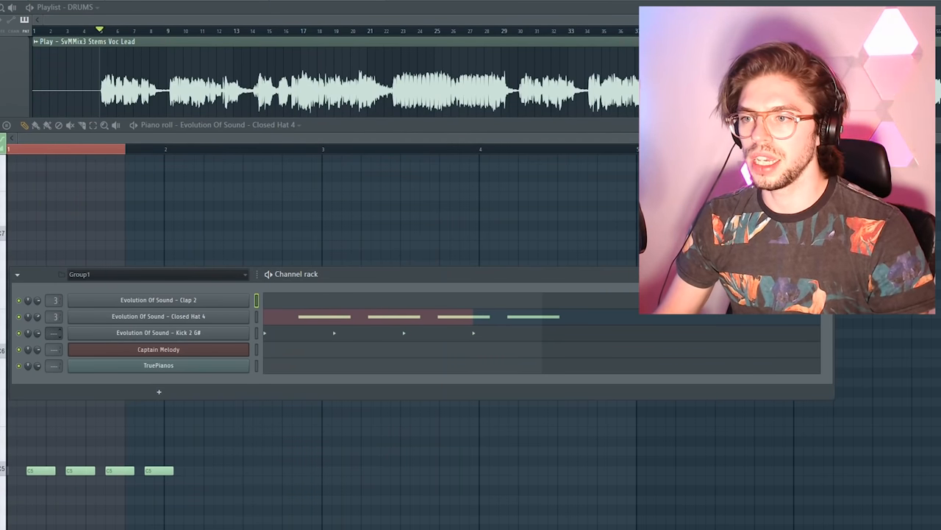
# Search the browser for 'rever' while building the clap, closed hat and kick drum pattern.
pyautogui.write('rever')
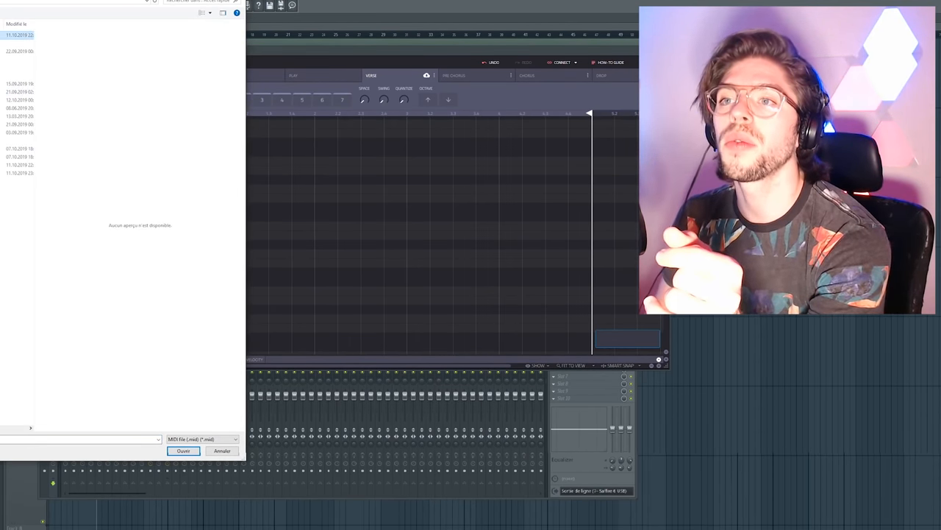
# Bring up Captain Melody's MIDI import/export file browser over the empty grid.
pyautogui.click(182, 450)
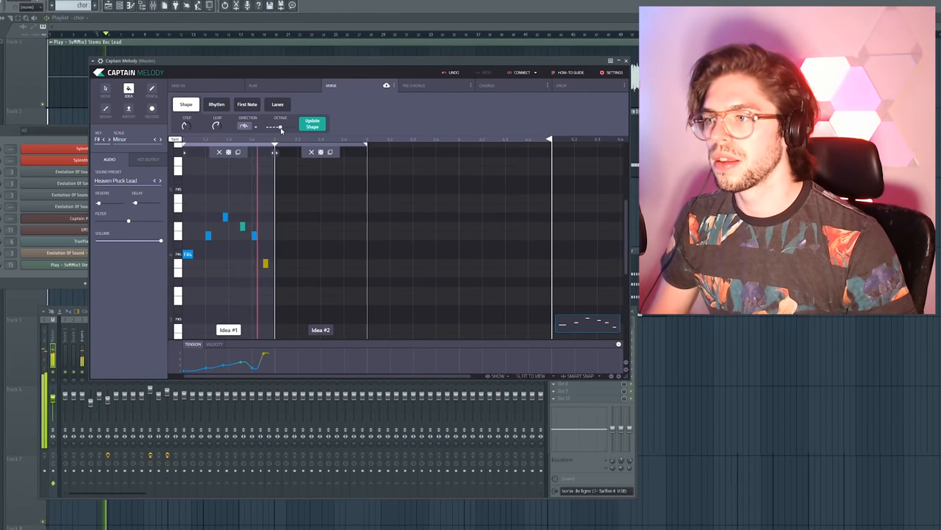
# Generate notes for Idea #2 with Update Shape so a second melody follows the first.
pyautogui.click(312, 124)
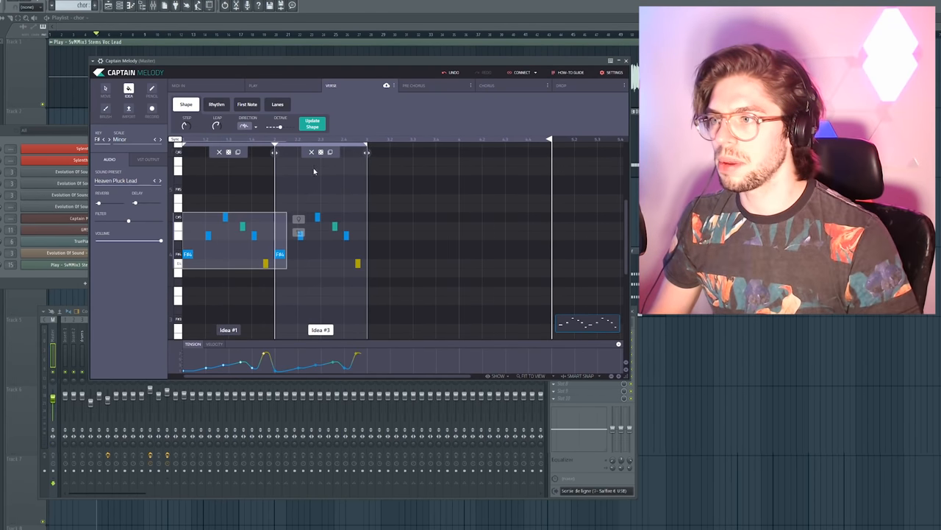
# Generate Idea #3 from the Lanes settings with Update Lanes, then return to the Shape view.
pyautogui.click(276, 103)
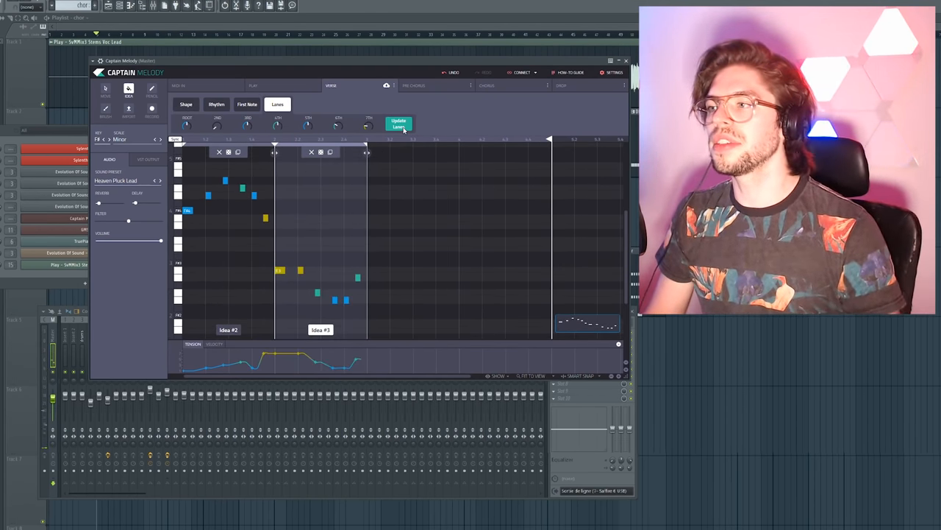
pyautogui.click(397, 123)
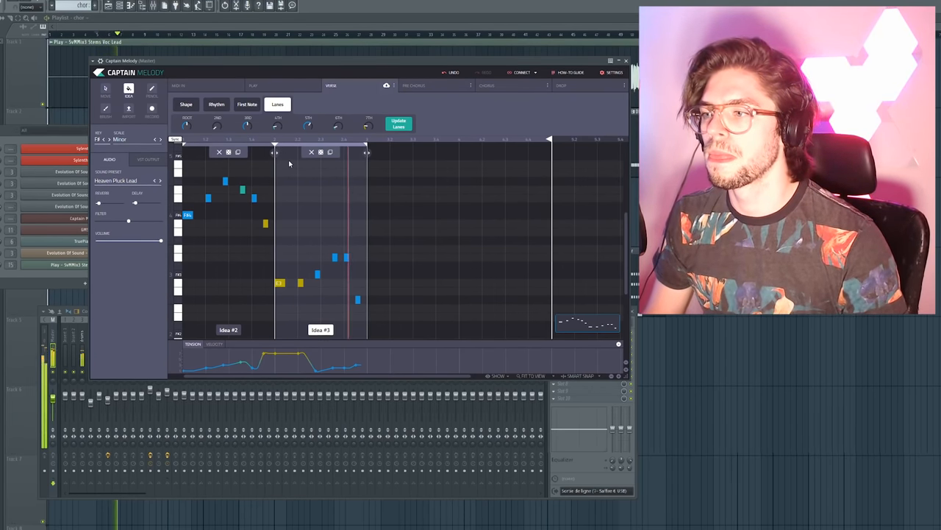
pyautogui.click(185, 103)
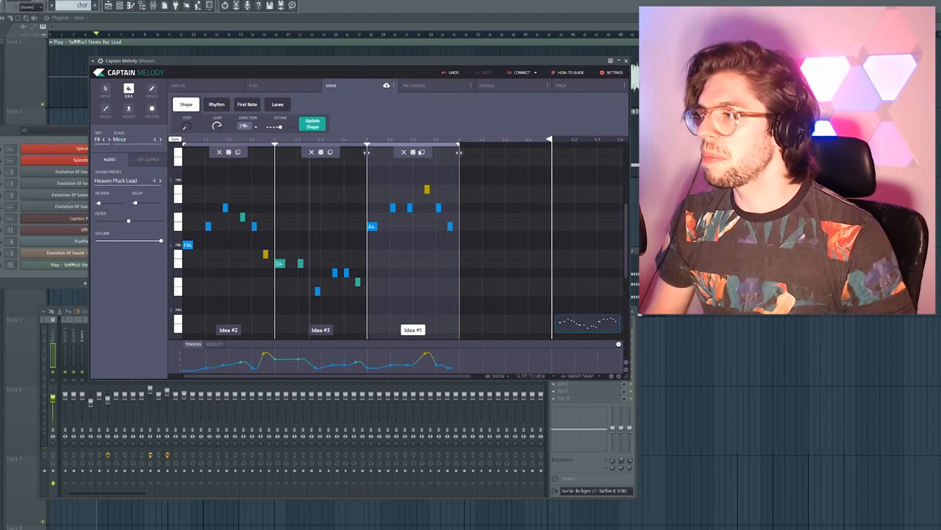
# Generate a further melody idea with Update Shape, extending the melody across more bars.
pyautogui.click(312, 123)
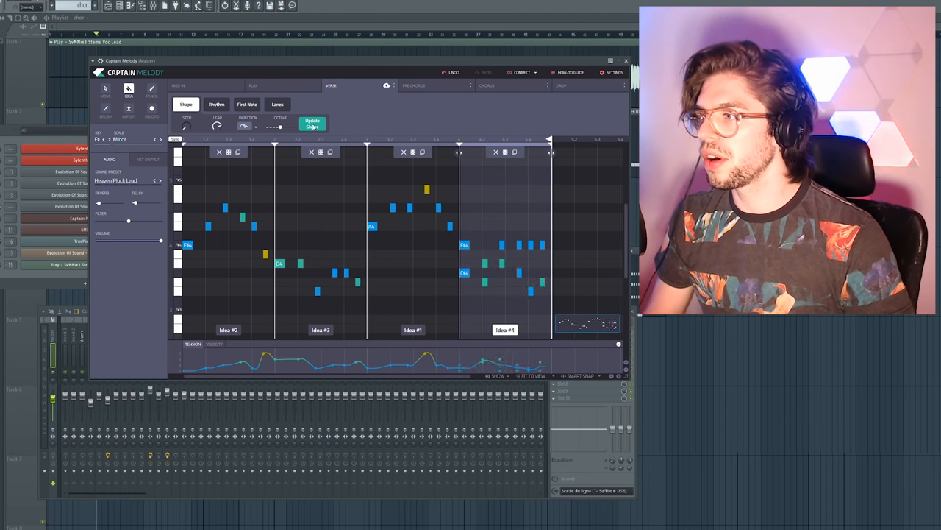
pyautogui.click(276, 103)
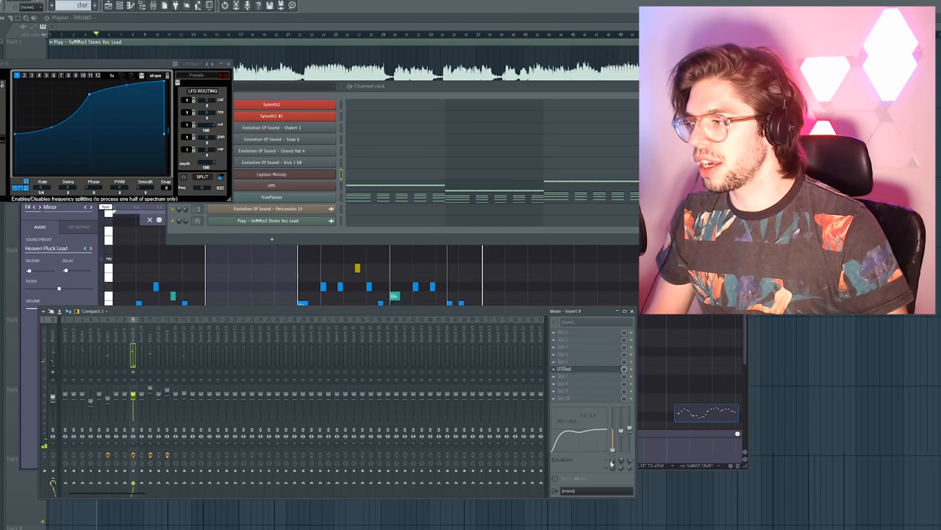
# Apply an option from the Captain Melody channel's context menu in the Channel Rack.
pyautogui.rightClick(271, 174)
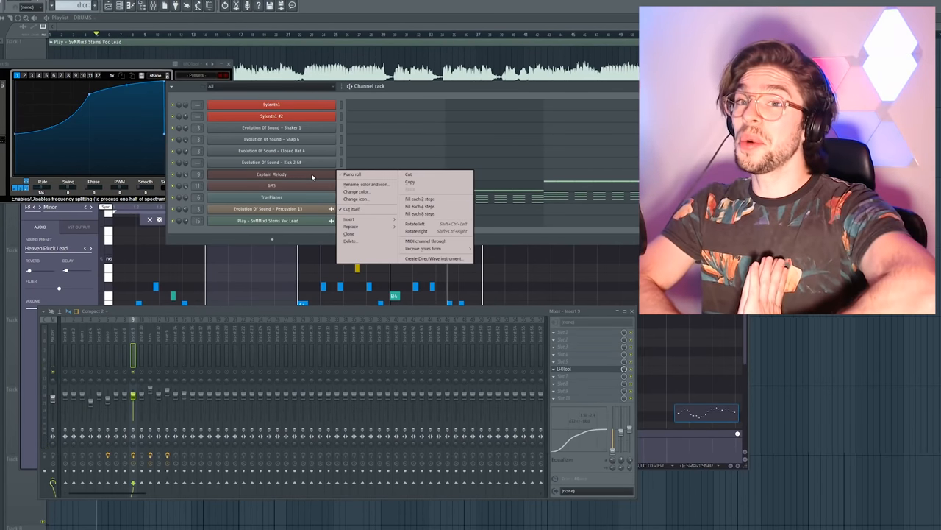
pyautogui.click(348, 217)
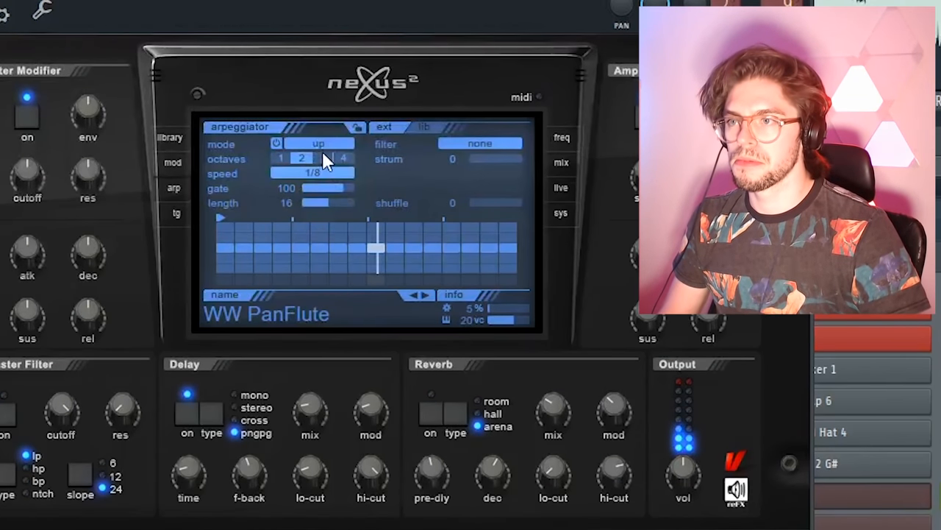
# Change the Nexus2 arpeggiator's octave range for the WW PanFlute up-mode 1/8 pattern.
pyautogui.click(318, 144)
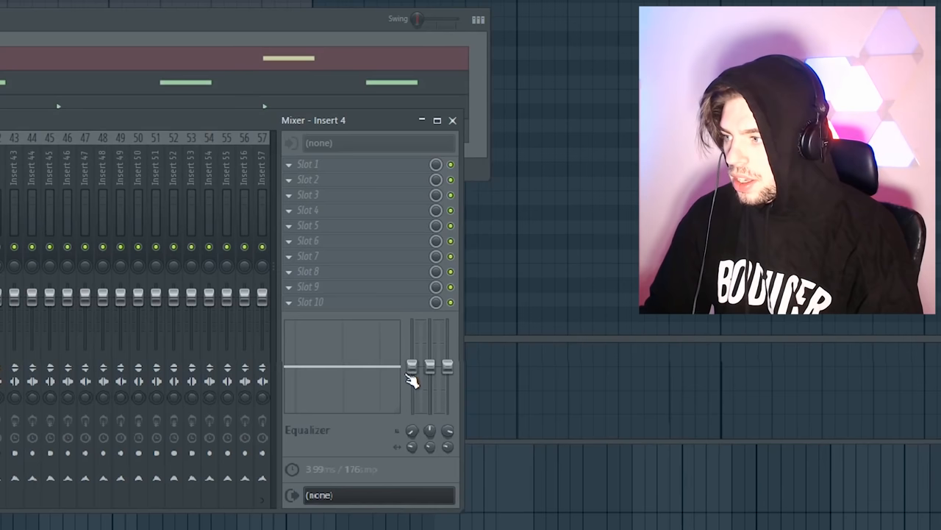
# Lower the volume slider of mixer insert 4.
pyautogui.moveTo(412, 368); pyautogui.dragTo(411, 411)
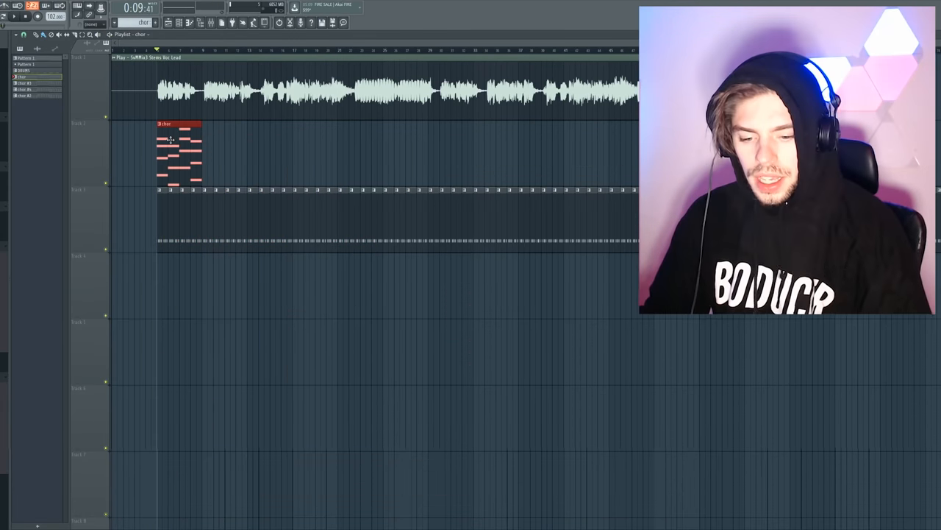
pyautogui.doubleClick(180, 148)
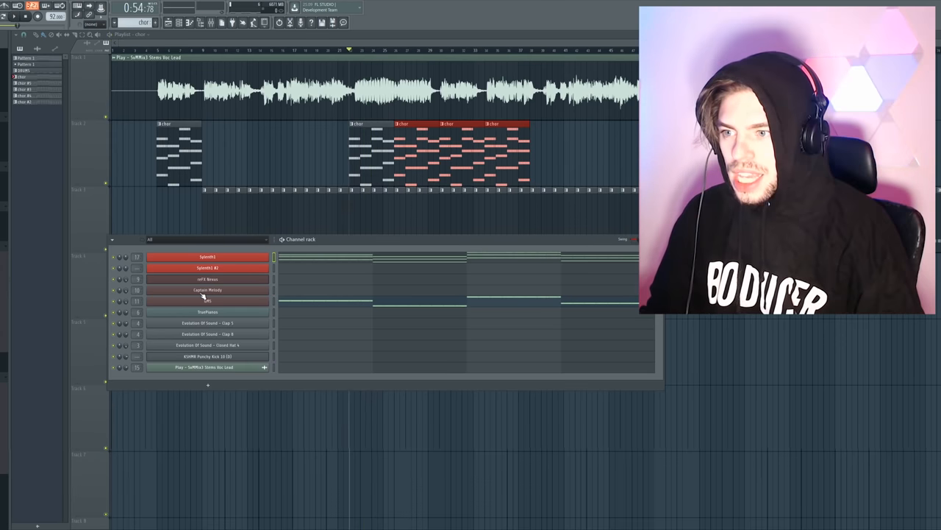
# Generate a two-idea melody in Captain Melody from the flat repeated-pitch note row.
pyautogui.doubleClick(209, 288)
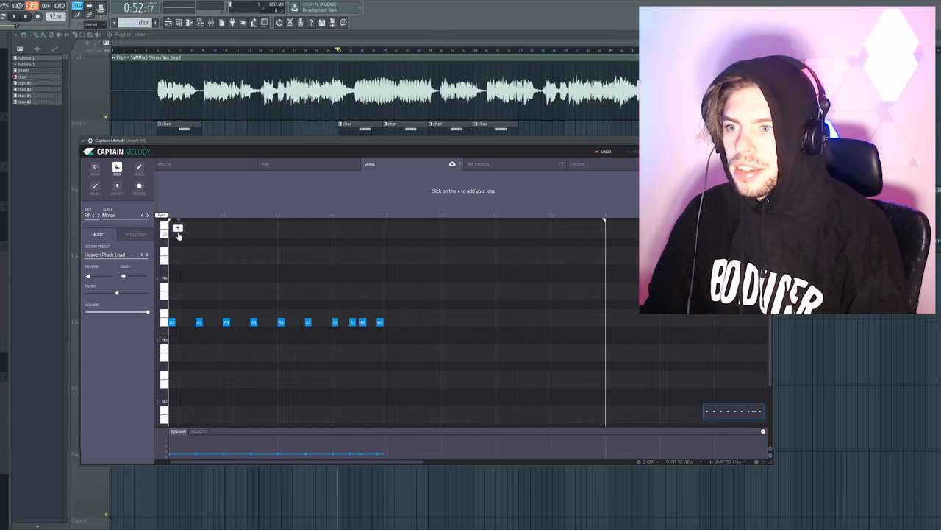
pyautogui.click(178, 226)
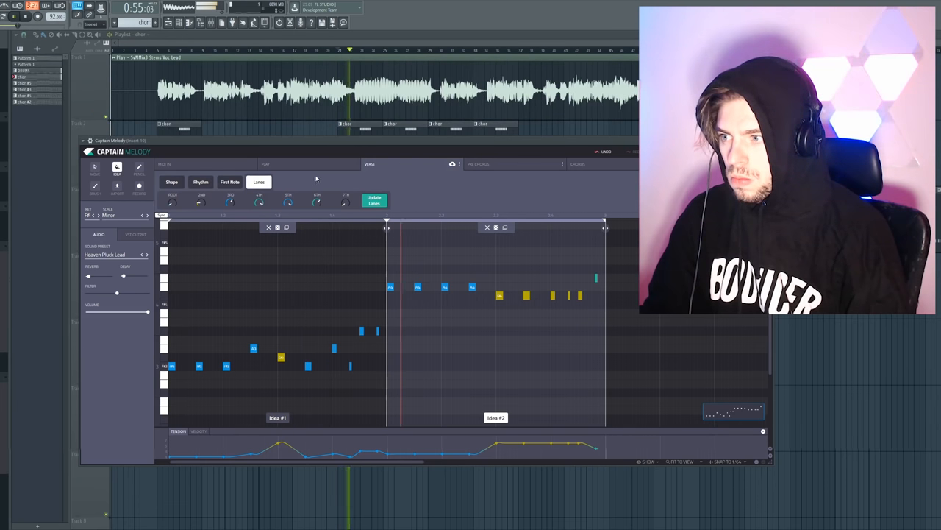
# Shuffle Captain Melody to produce a second melody idea with a new note pattern.
pyautogui.click(171, 182)
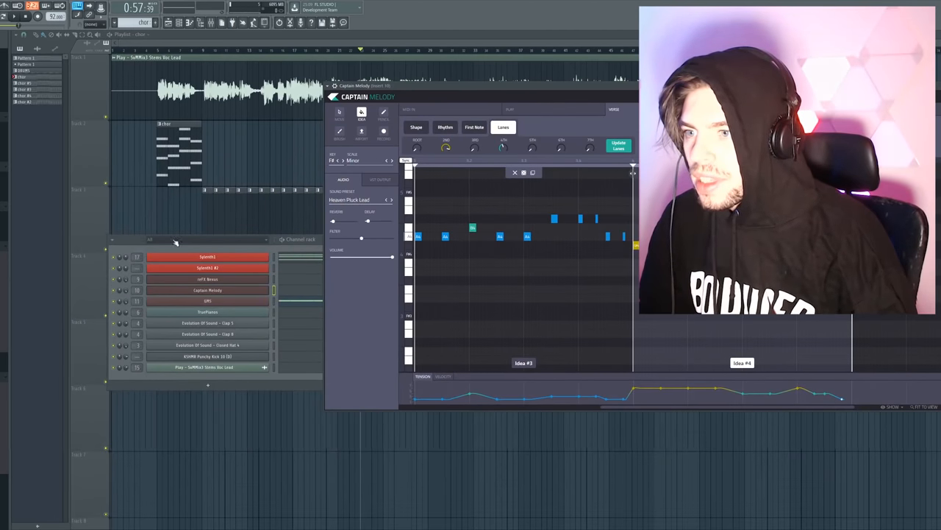
pyautogui.click(515, 172)
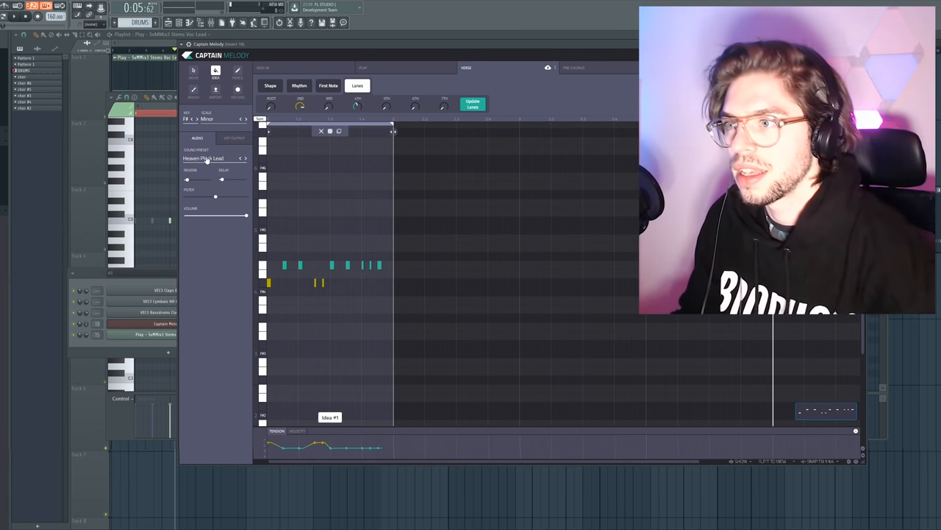
# Bring up Loopcloud and load a Dub Bass House bass loop for preview.
pyautogui.click(206, 157)
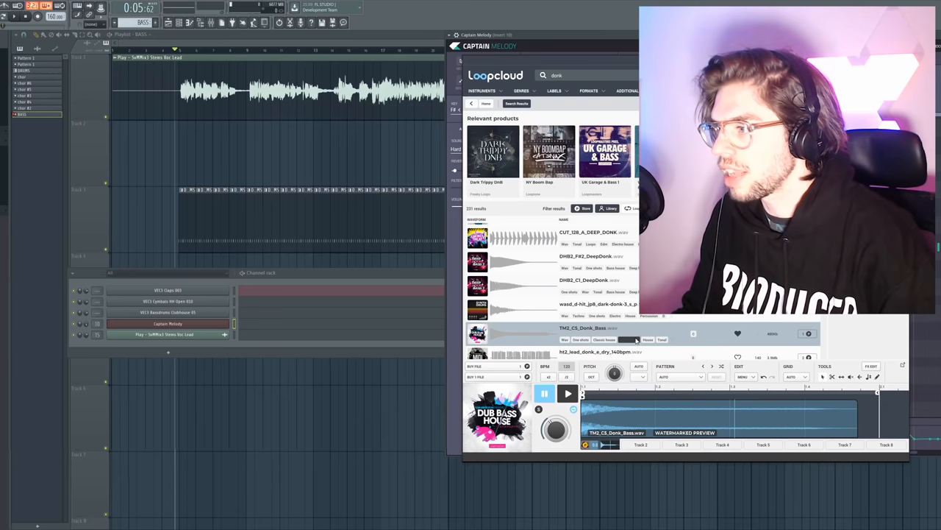
# Search Loopcloud for 'dub' and preview a Dub Bass House sample.
pyautogui.click(545, 394)
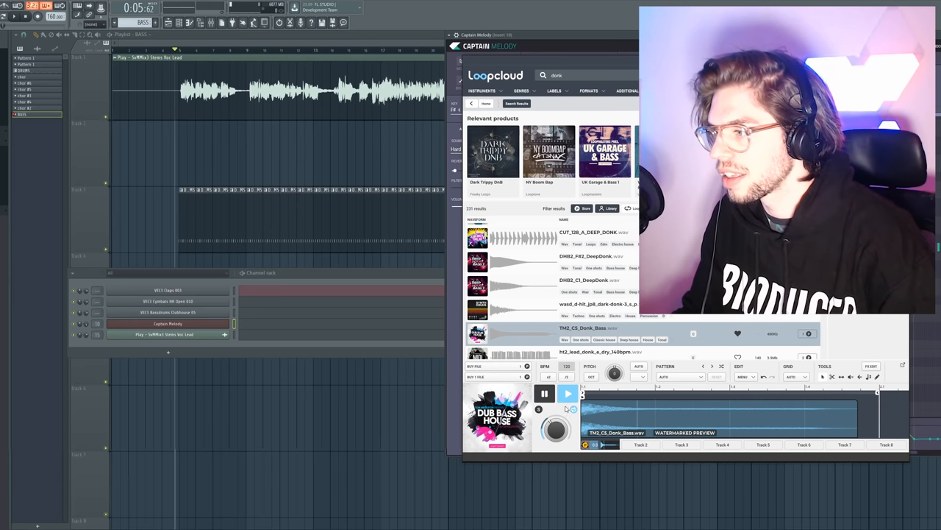
pyautogui.click(476, 286)
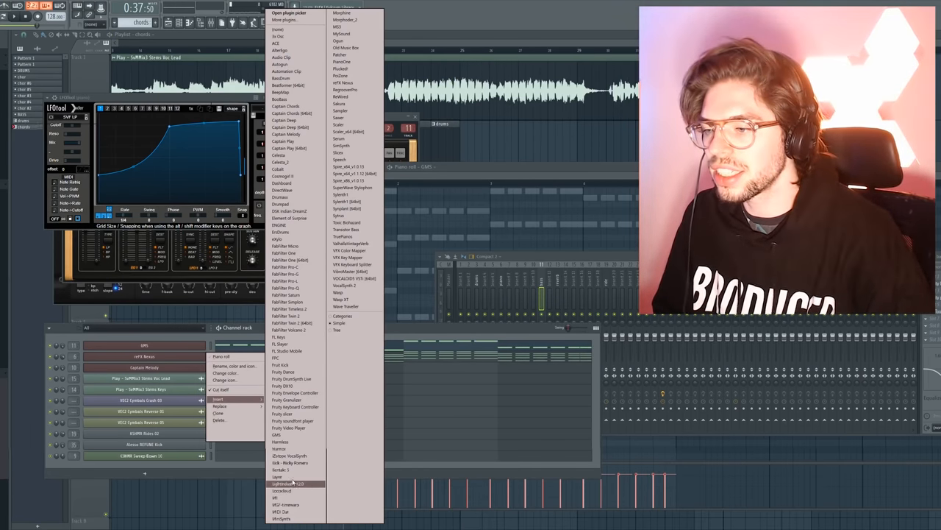
# Add the ESMRR Long Sweep sample on playlist track 3 with new channel-rack steps.
pyautogui.click(287, 482)
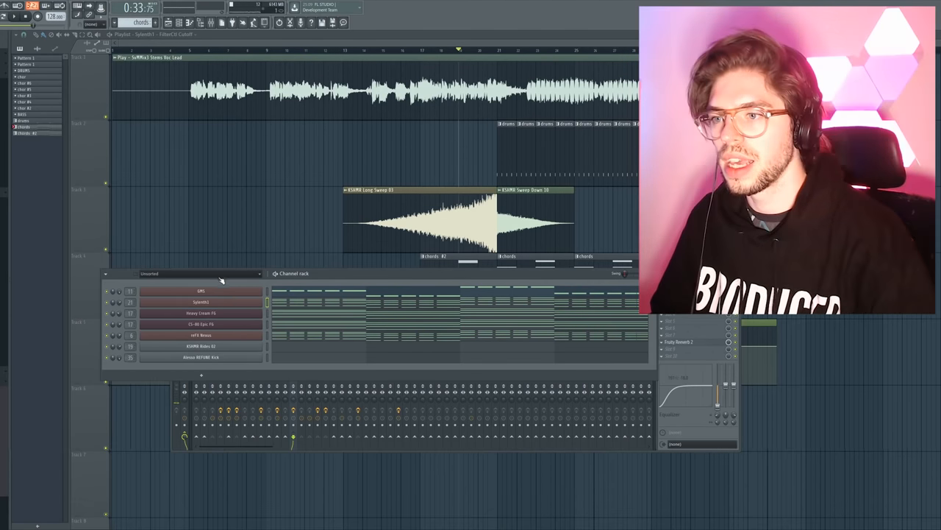
pyautogui.click(199, 272)
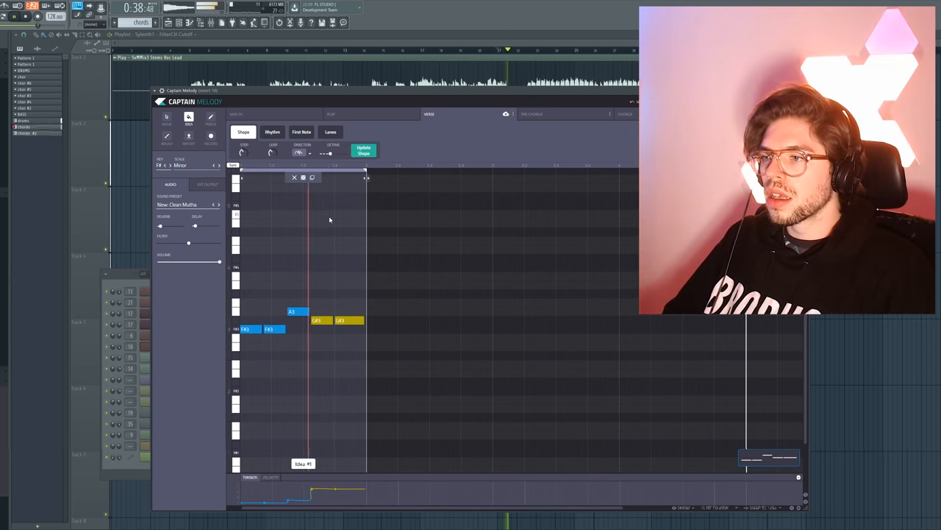
# Draw another note into Captain Melody's short blue-and-yellow phrase.
pyautogui.click(329, 132)
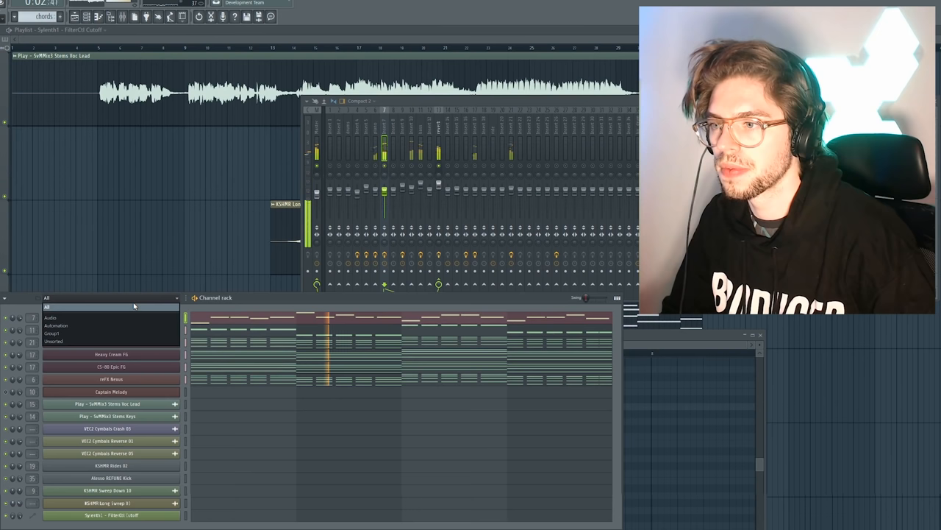
# Load Sylenth1 in the channel rack with the LD Headhunterz Guitar lead preset.
pyautogui.rightClick(110, 380)
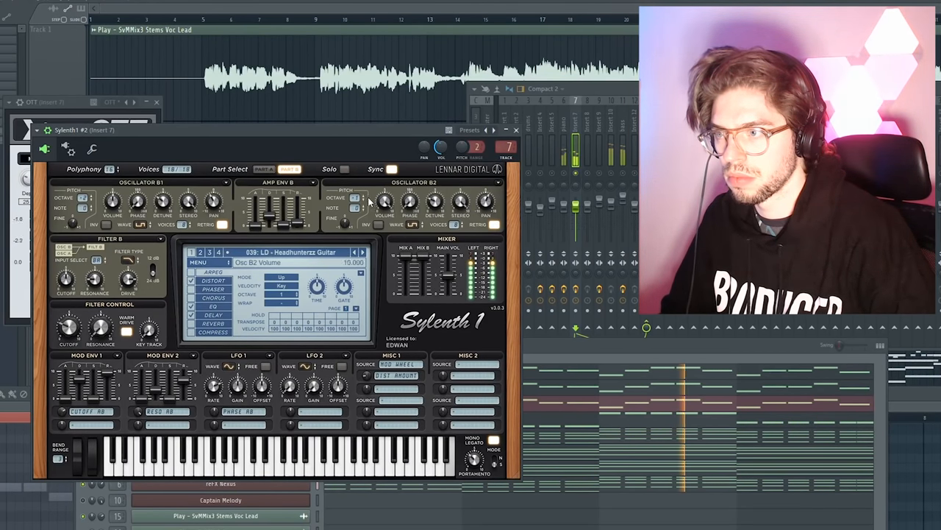
pyautogui.click(265, 168)
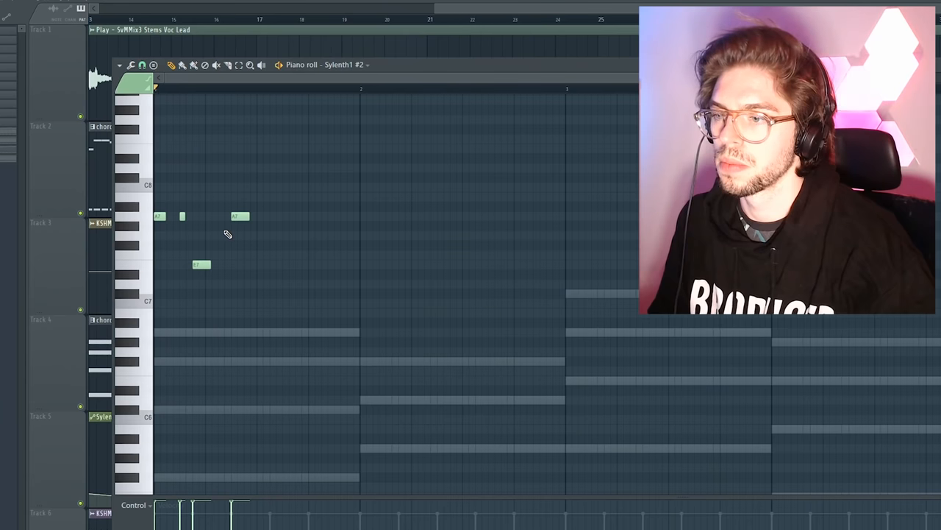
# Pencil another short note into the Sylenth1 #2 piano-roll melody.
pyautogui.click(209, 88)
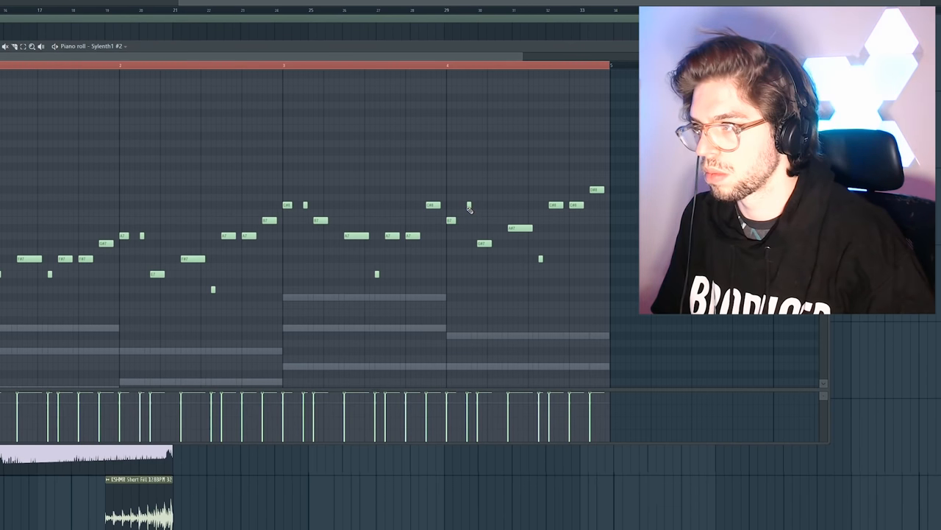
pyautogui.moveTo(465, 226)
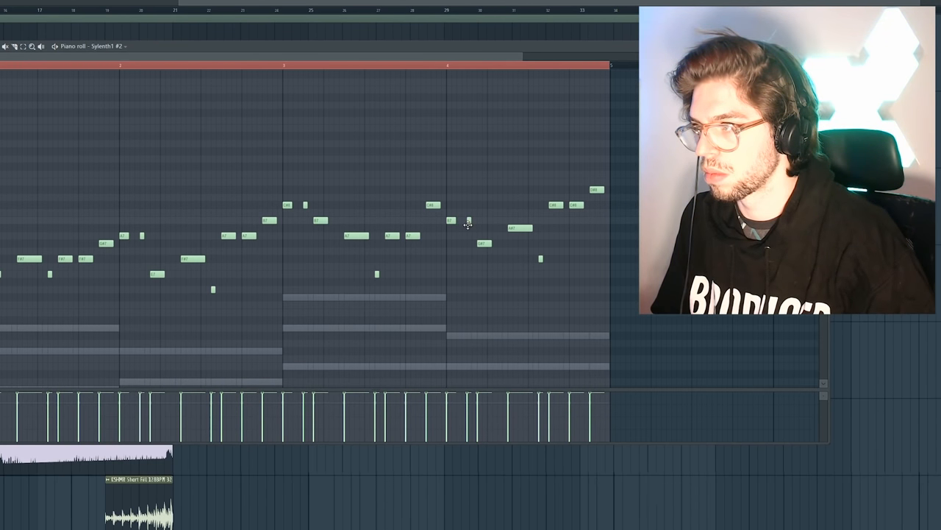